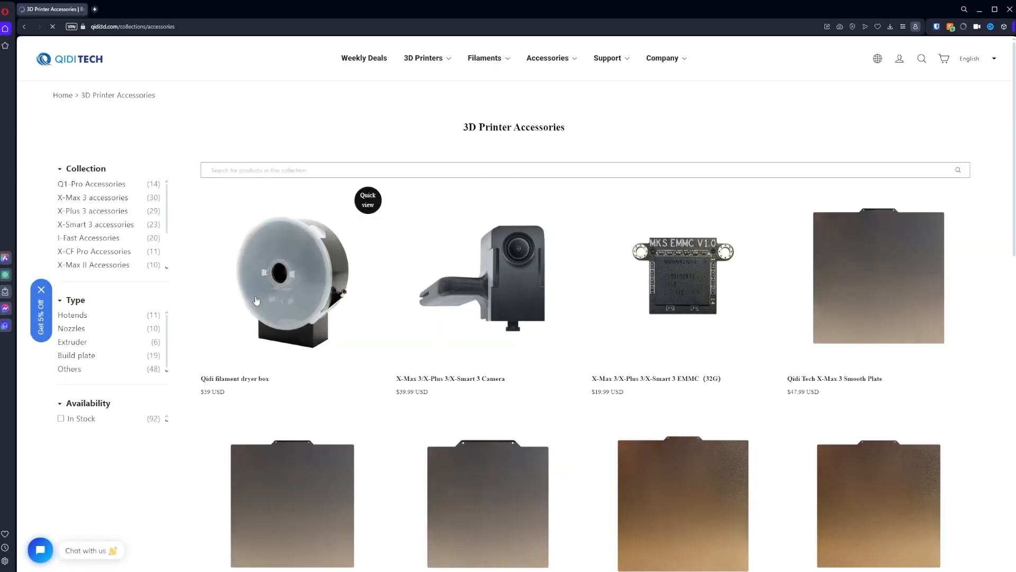
View the Qidi filament dryer box product page and scroll through its description.
click(292, 278)
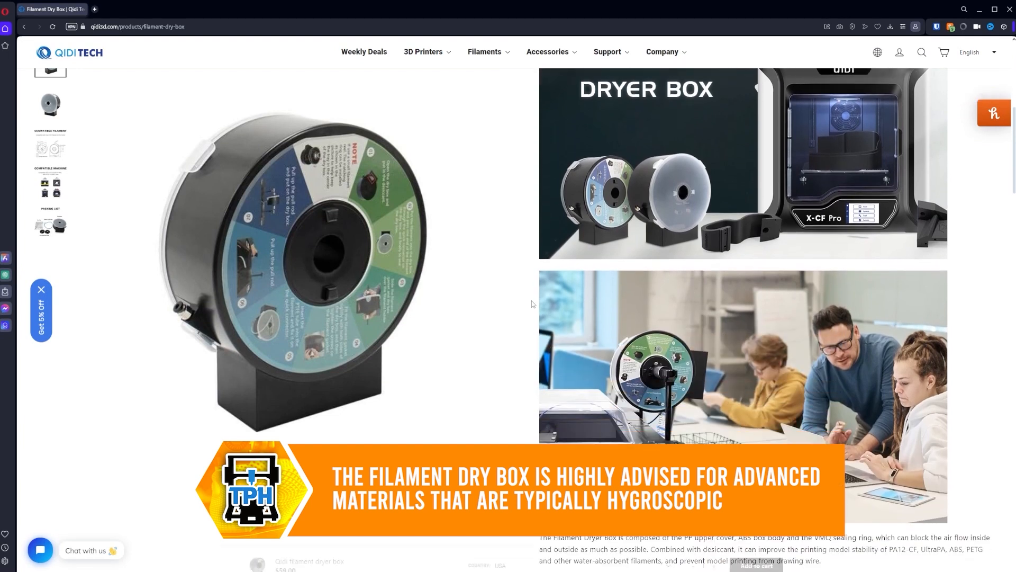
scroll(down, 3)
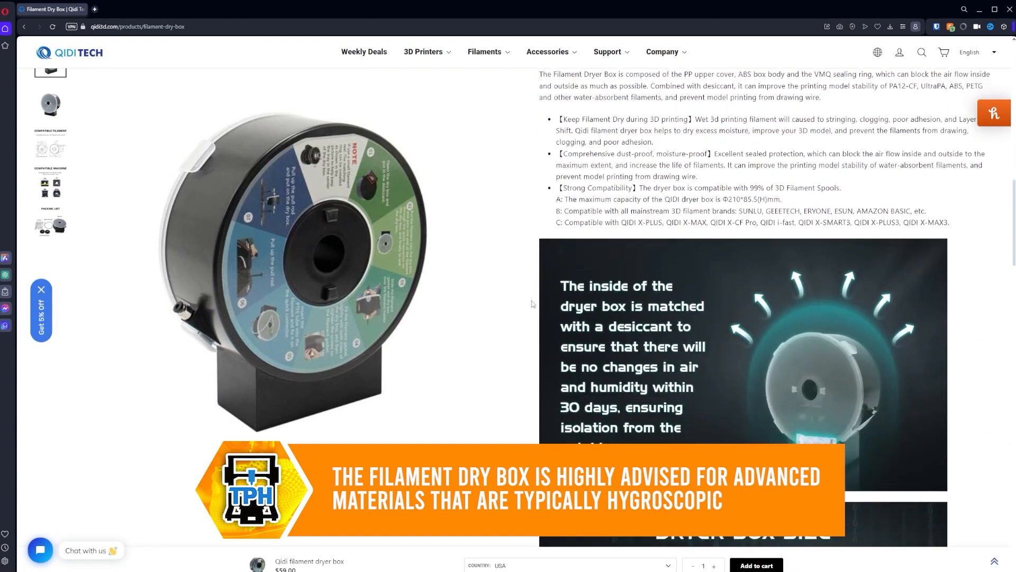
scroll(down, 3)
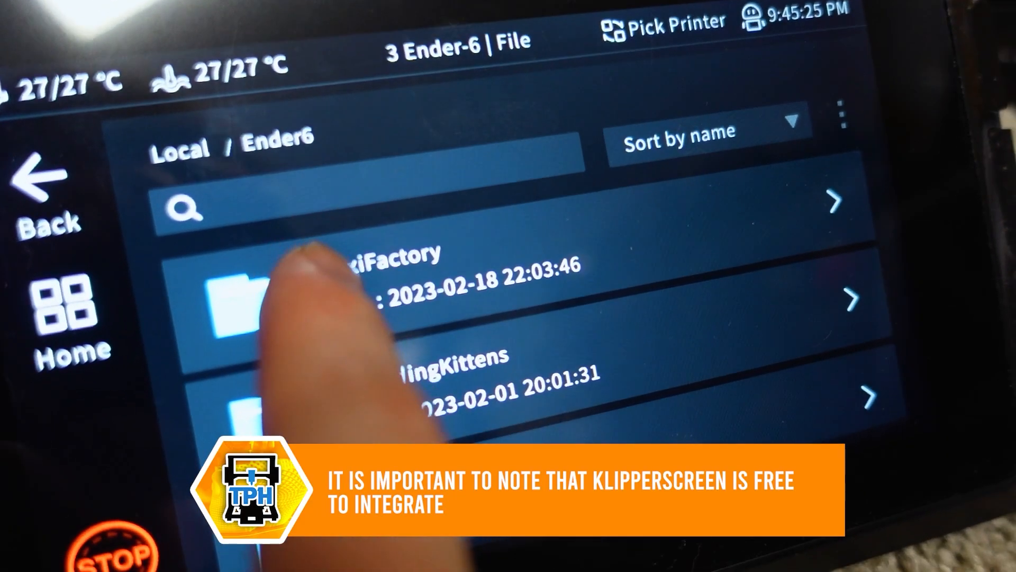
Show the FlexiFactory folder's gcode files under Local / Ender6.
click(259, 298)
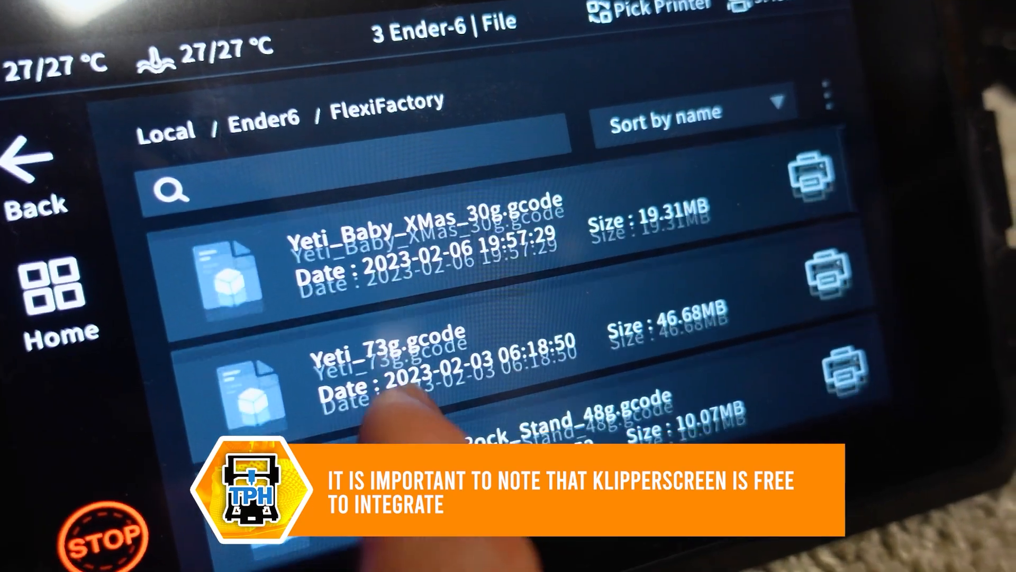
scroll(down, 3)
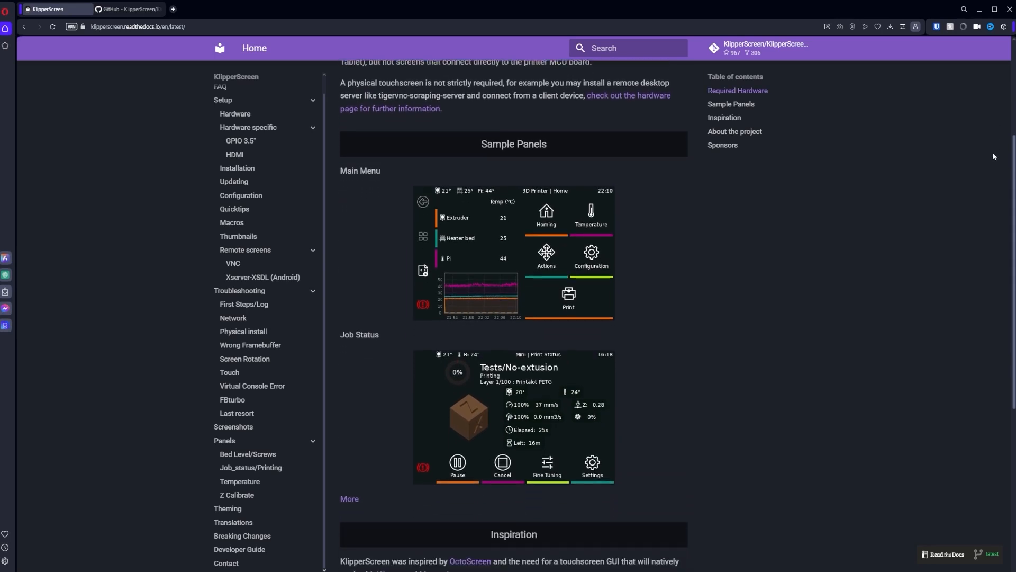
scroll(down, 3)
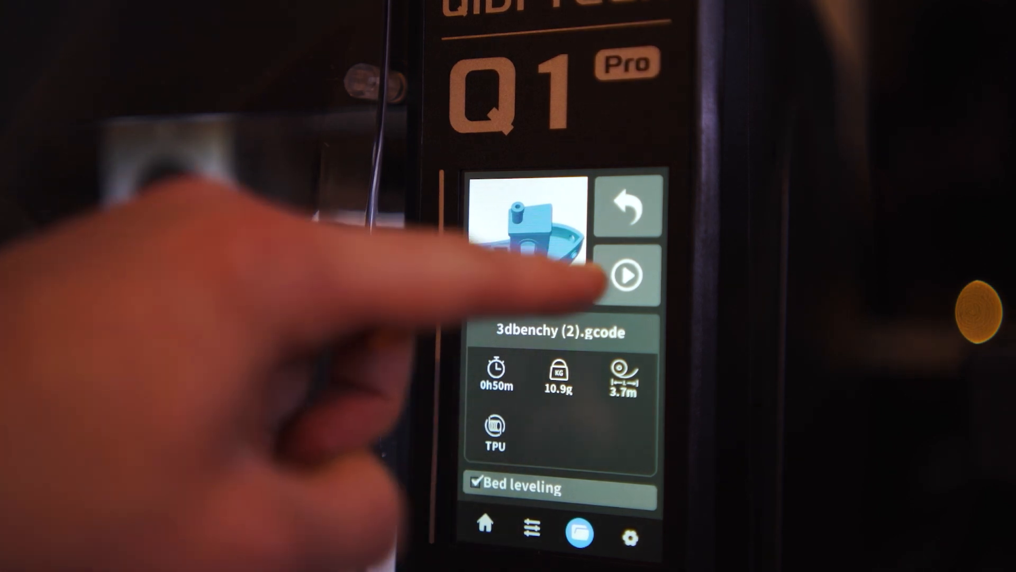
Start printing 3dbenchy (2).gcode with Bed leveling kept enabled.
click(646, 537)
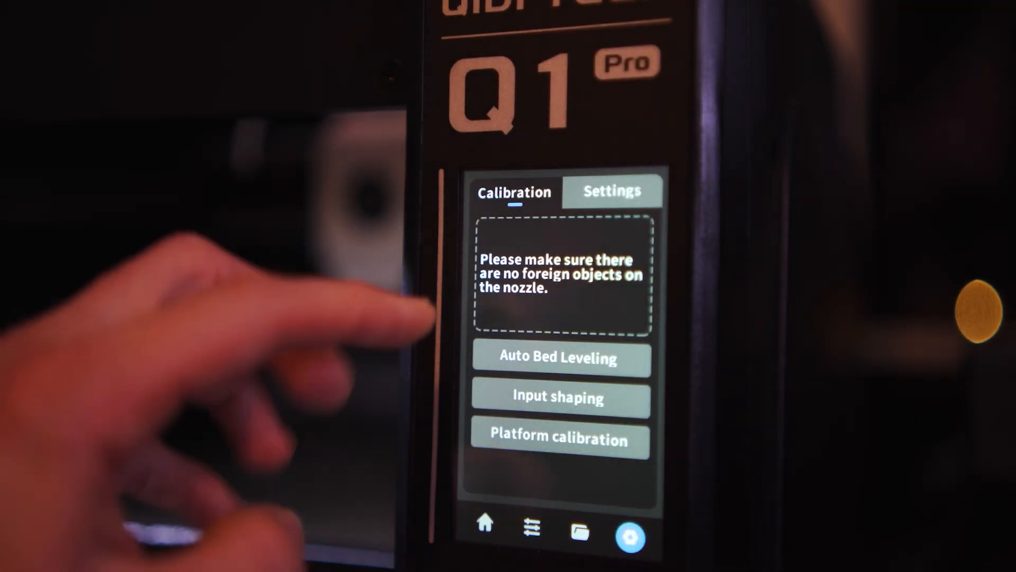
Begin Auto Bed Leveling and reach the hotbed preheat page with −/+ temperature controls.
click(560, 359)
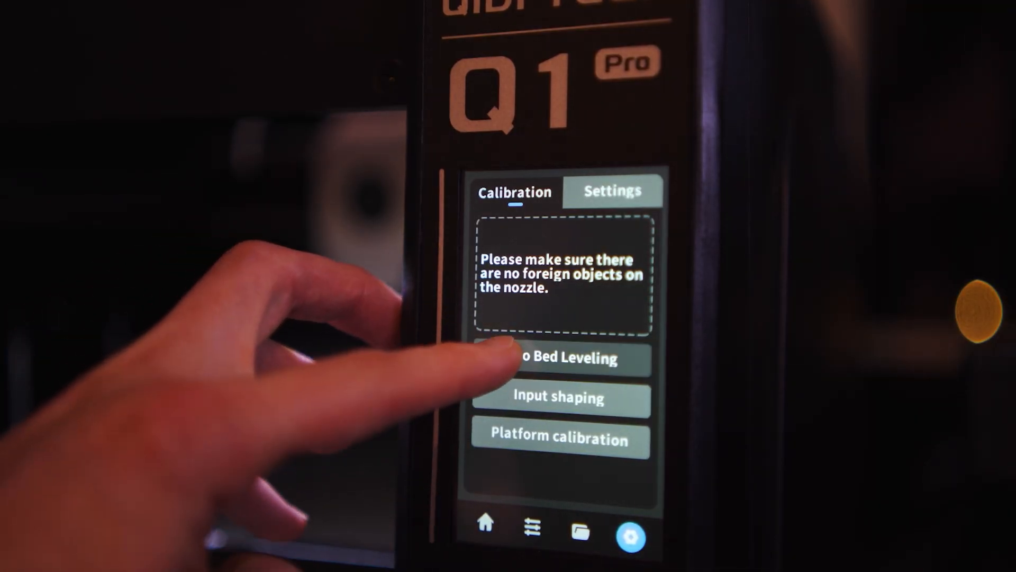
click(561, 359)
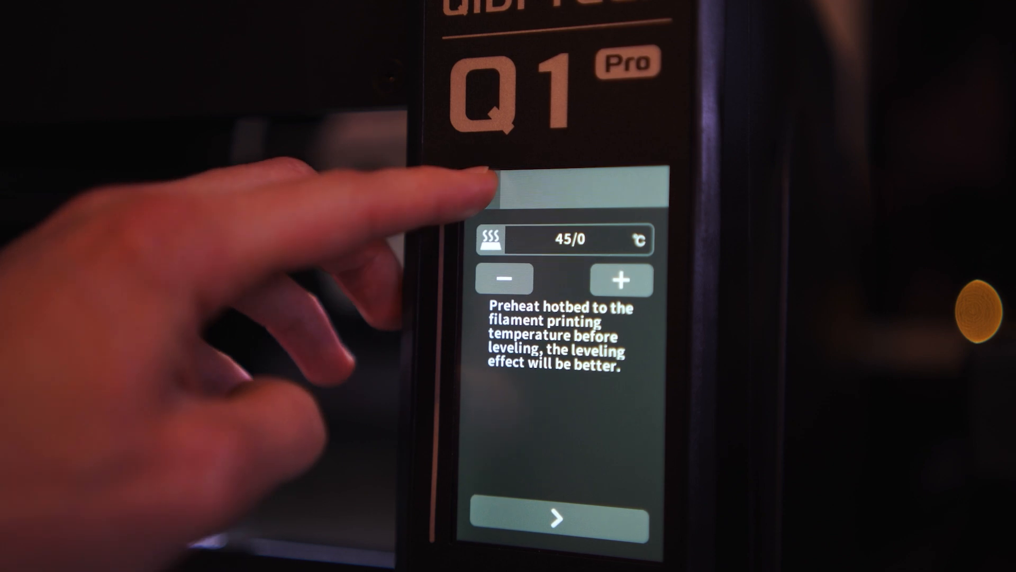
click(555, 519)
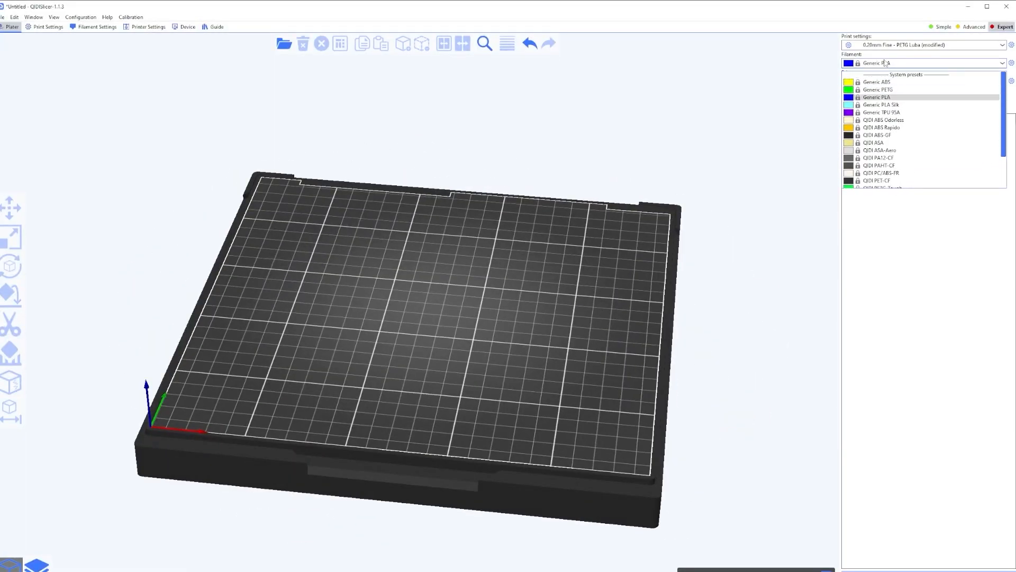
click(48, 26)
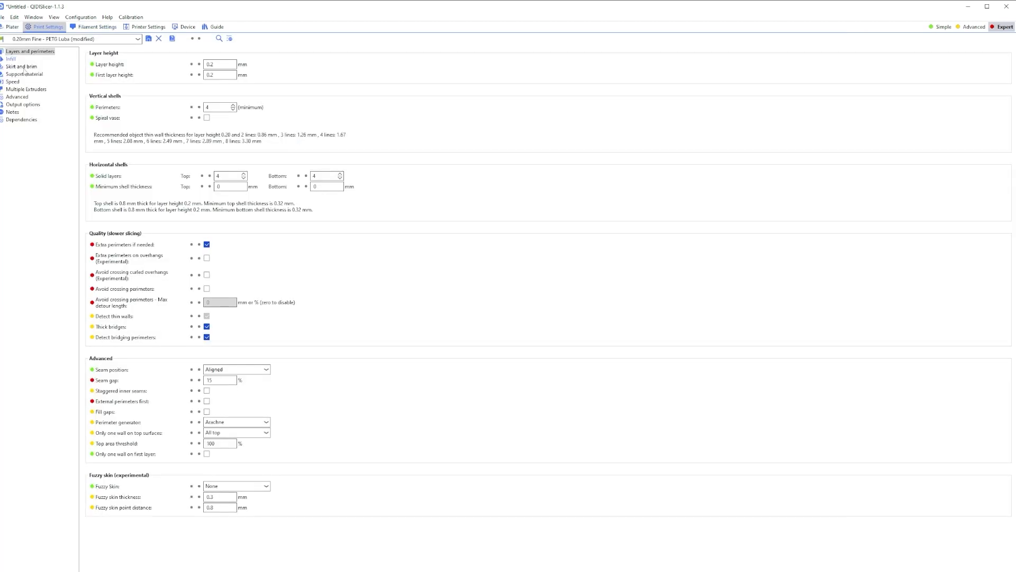
click(25, 89)
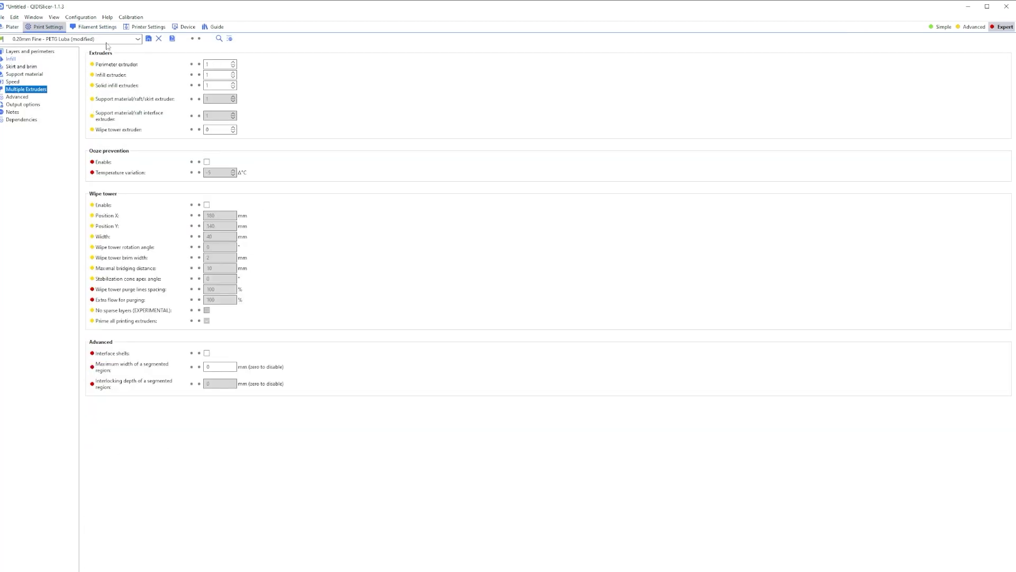
click(96, 27)
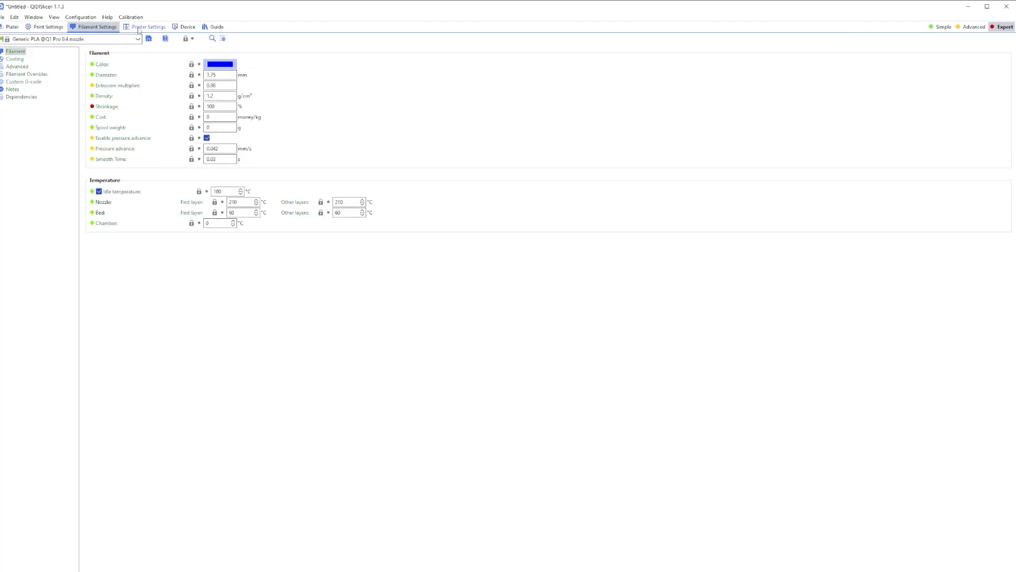
click(11, 27)
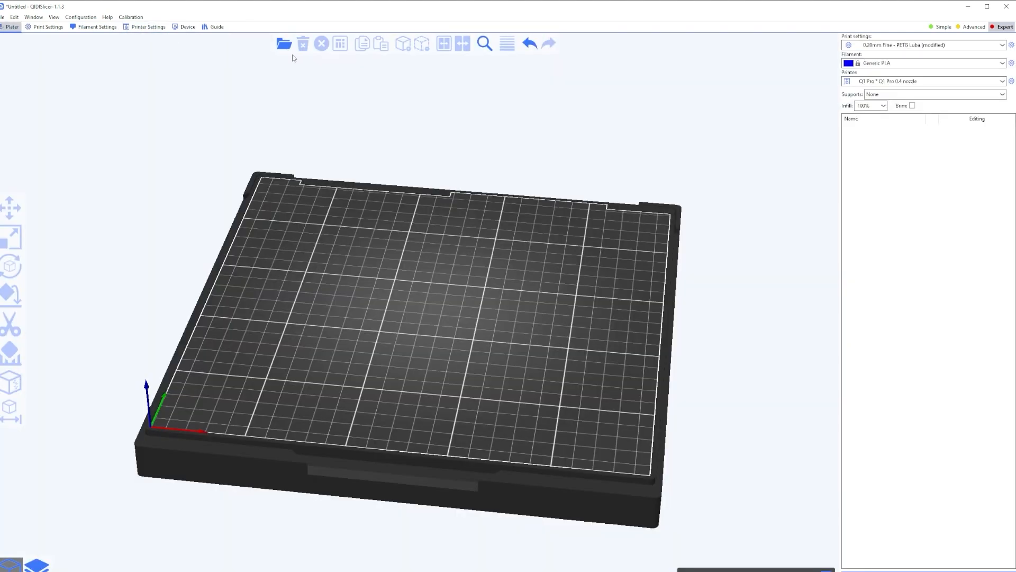
Import the bent bracket STL and slice it, giving 2h21m and 83.07 g.
click(284, 44)
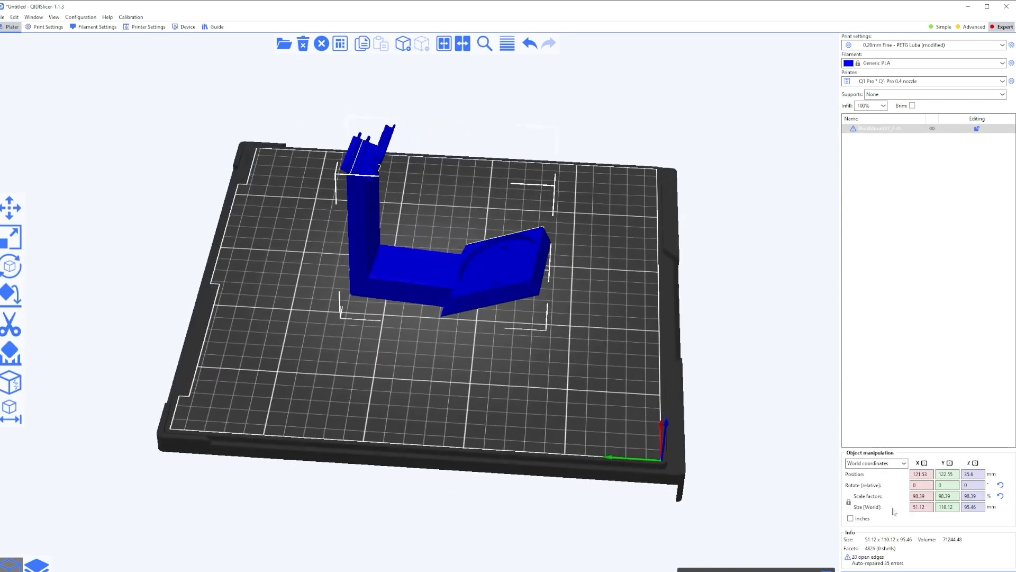
click(507, 43)
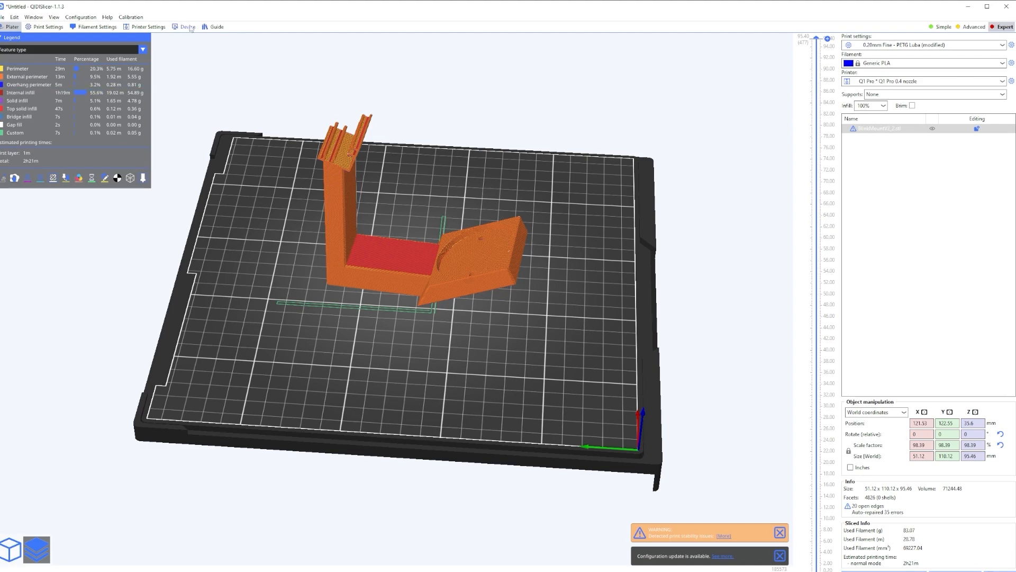
click(187, 27)
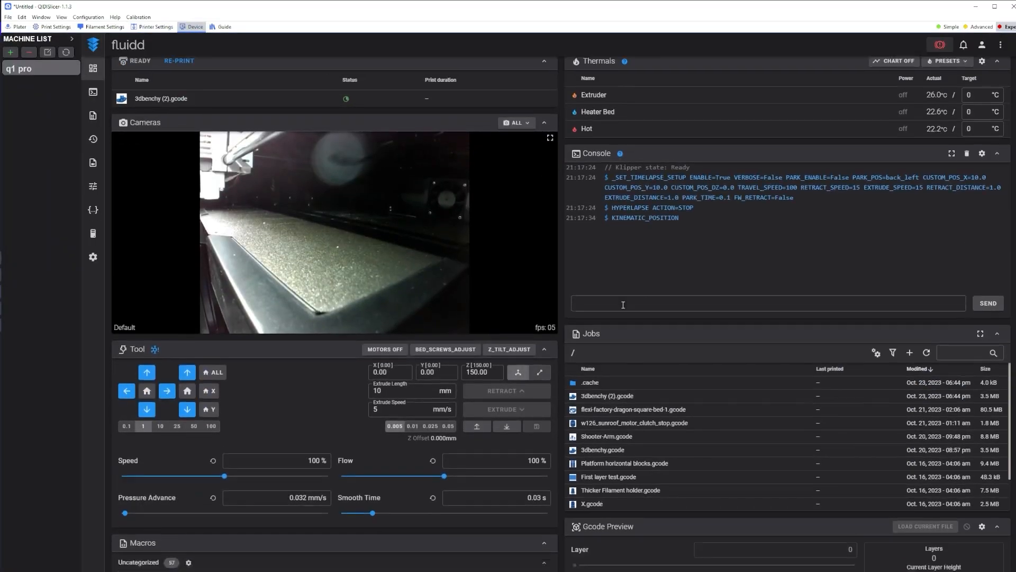
scroll(down, 3)
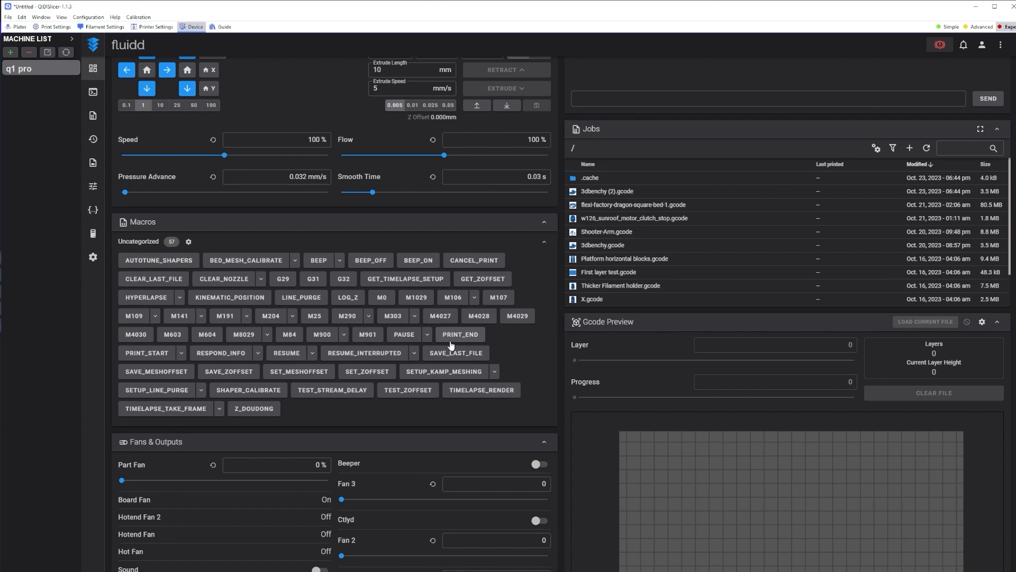
click(16, 26)
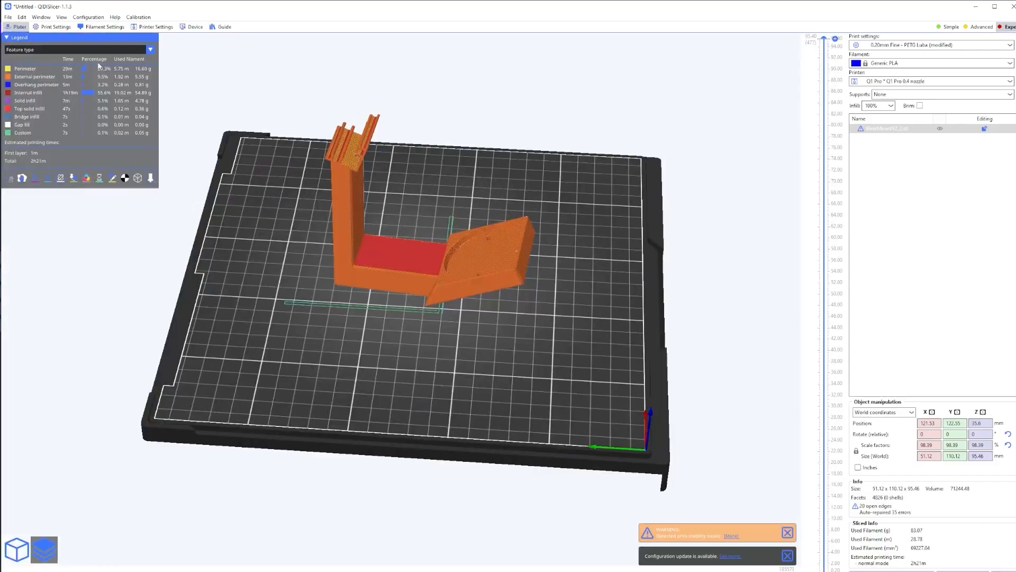